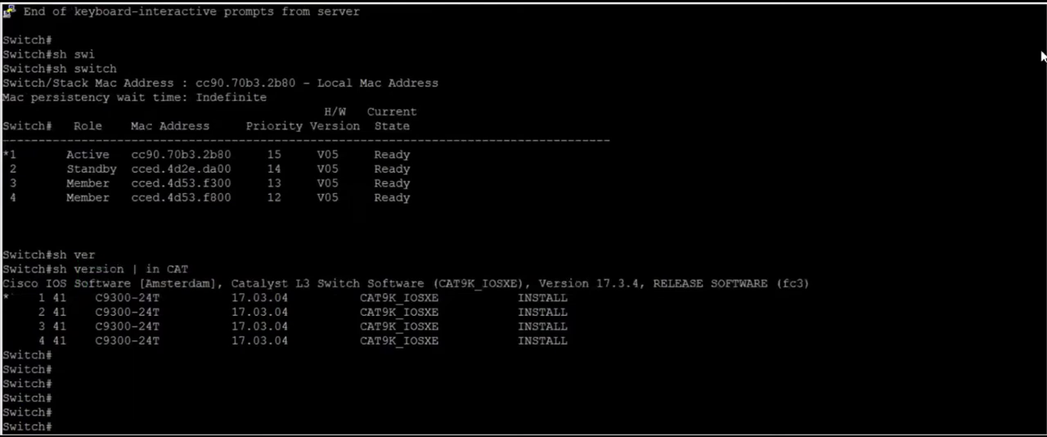
Review the stack members, 17.3.4 version, 17.03.05 bin in flash and 0x102 register output.
scroll("down", 3)
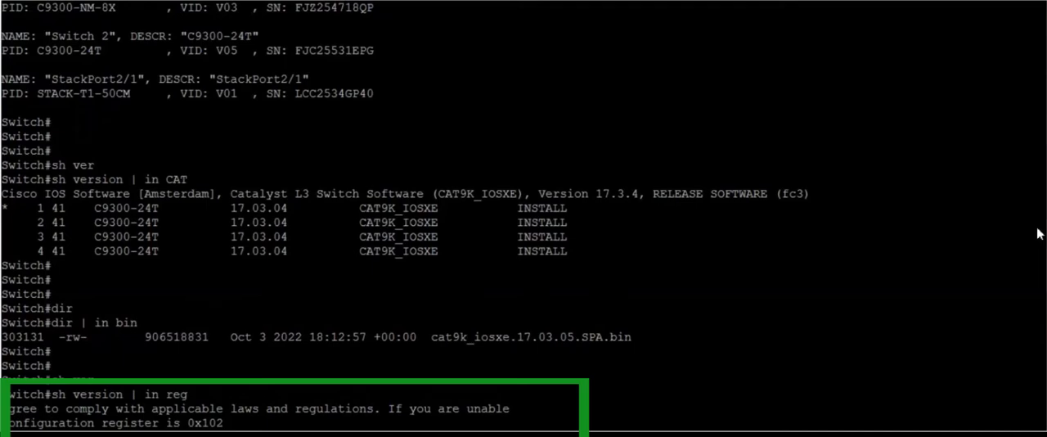
scroll("down", 3)
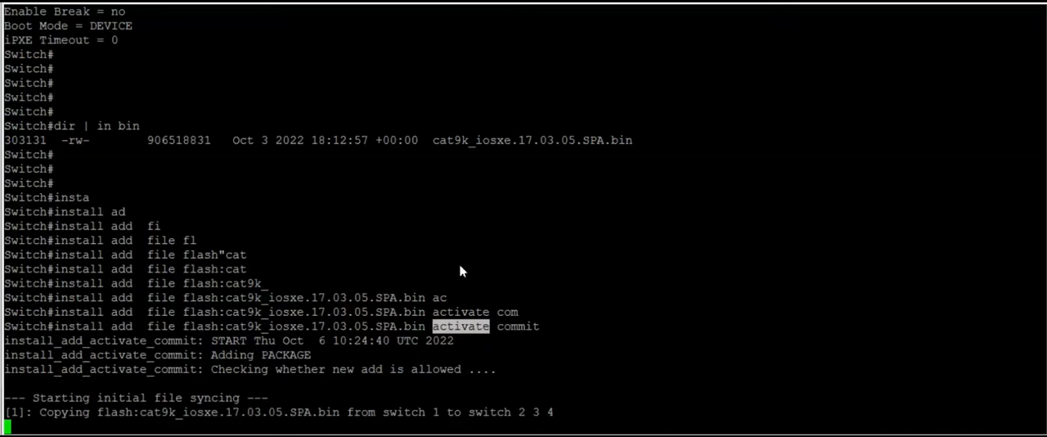
mouse_move(448, 270)
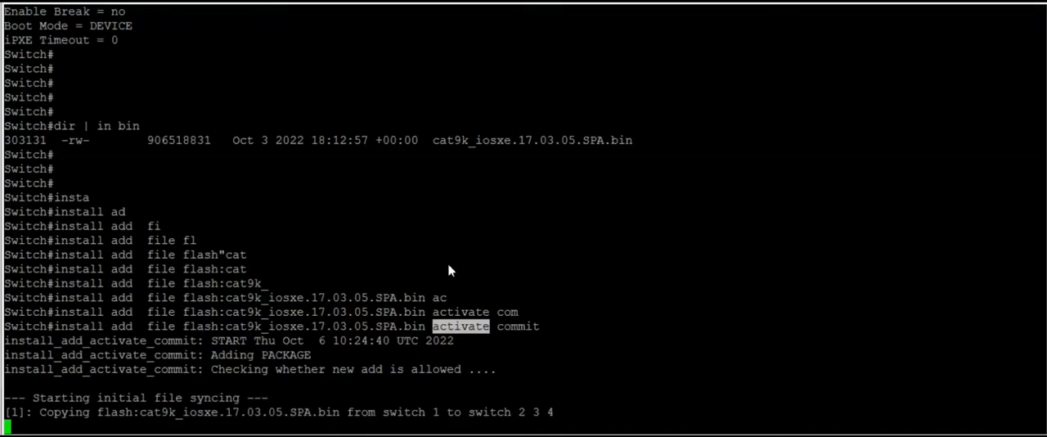
mouse_move(458, 348)
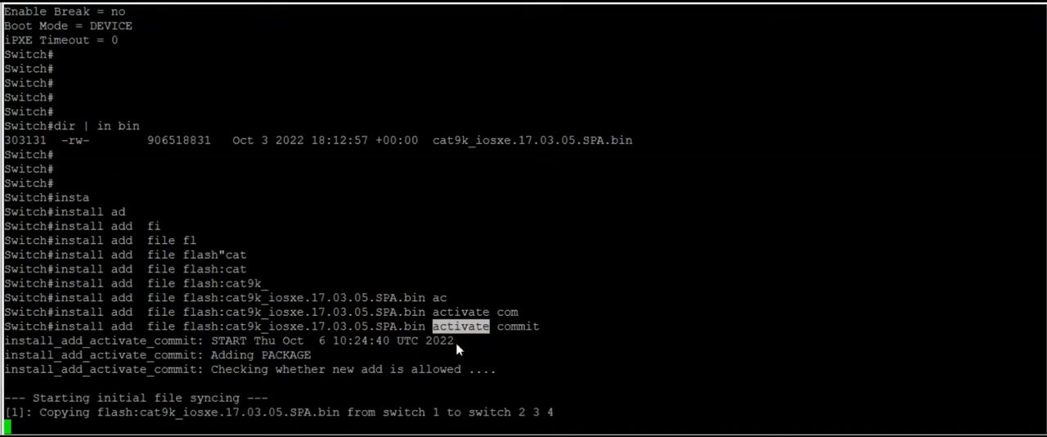
mouse_move(595, 345)
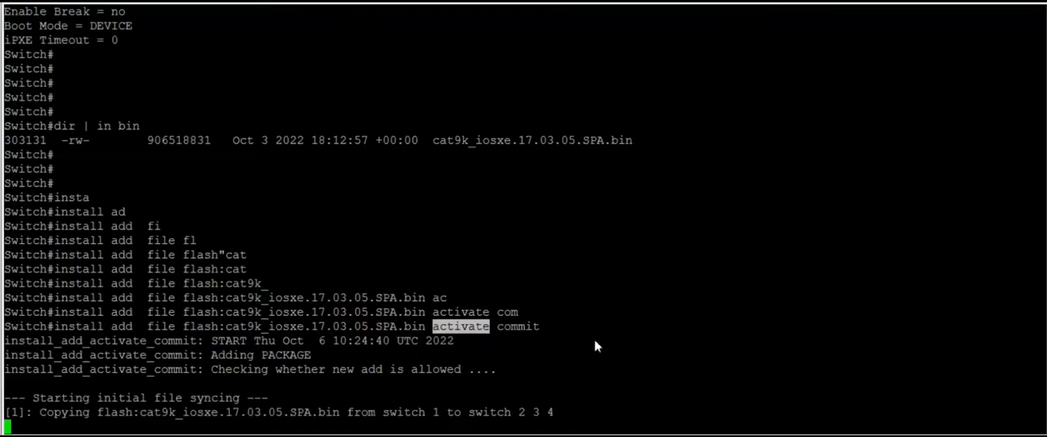
mouse_move(663, 352)
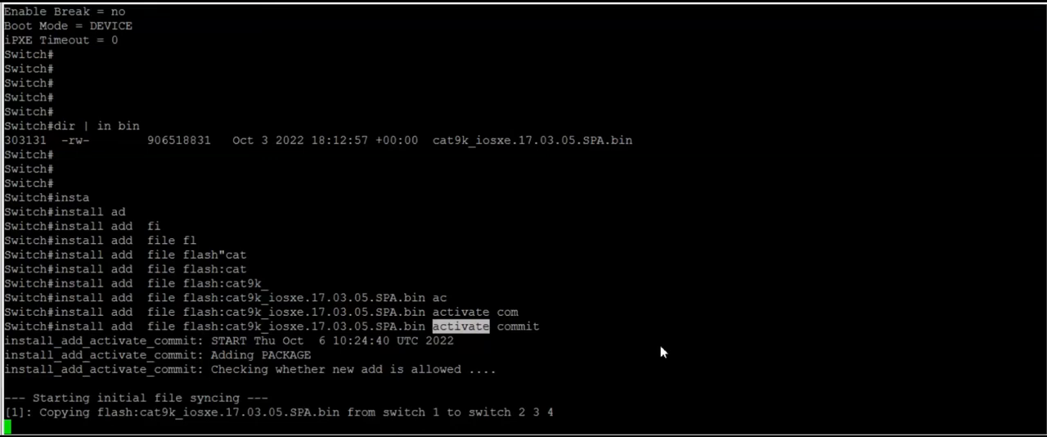
mouse_move(403, 394)
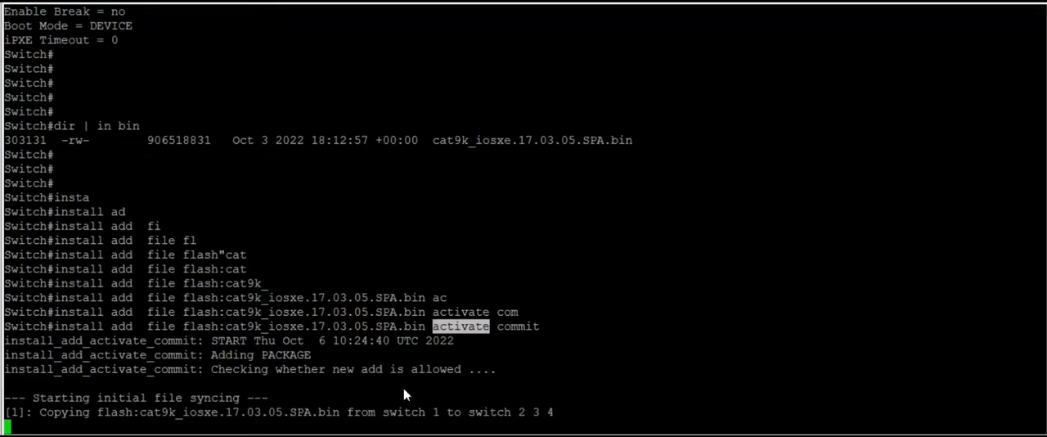
mouse_move(334, 418)
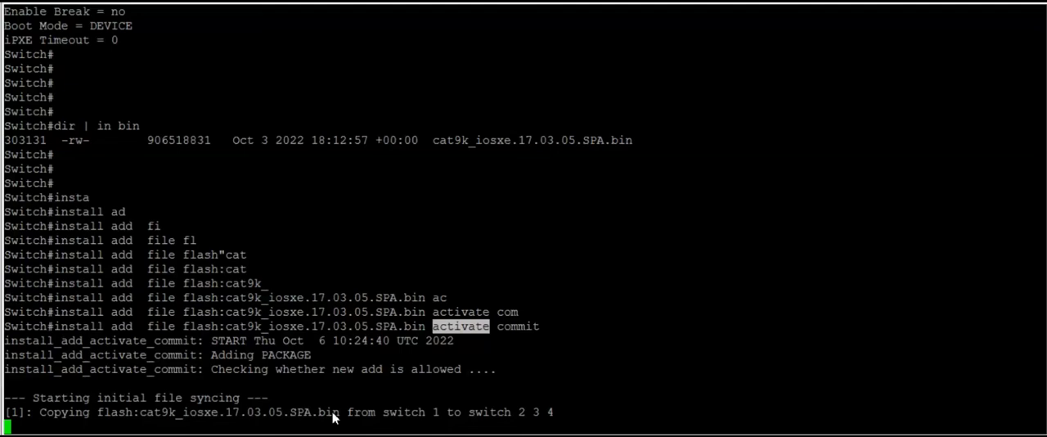
mouse_move(165, 432)
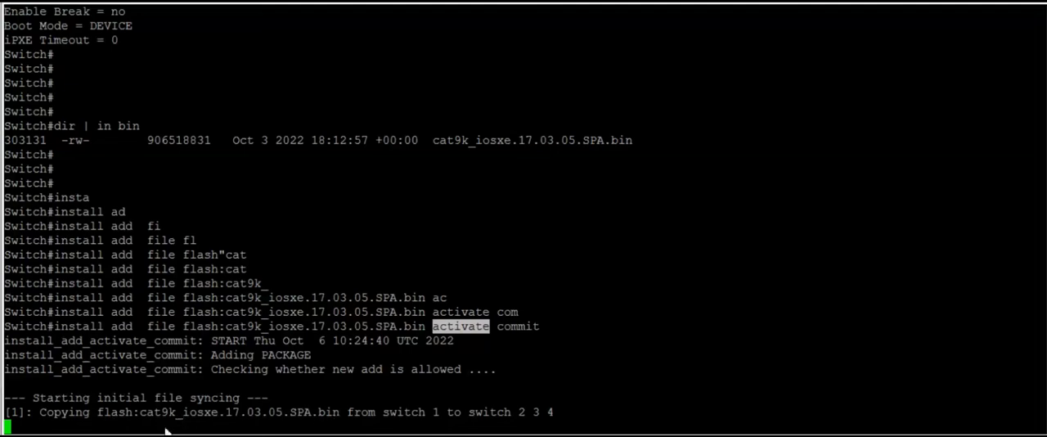
mouse_move(537, 422)
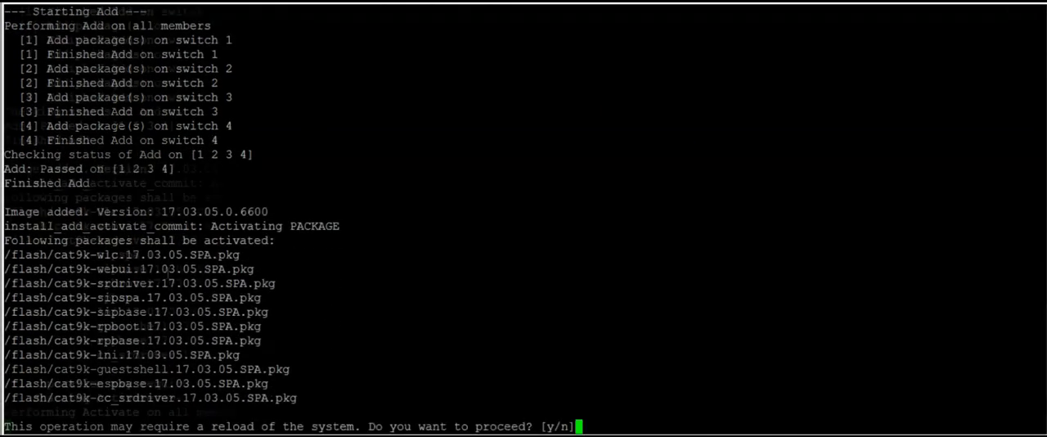
Answer 'y' to the reload prompt so the stack reboots onto 17.03.05.
type("y")
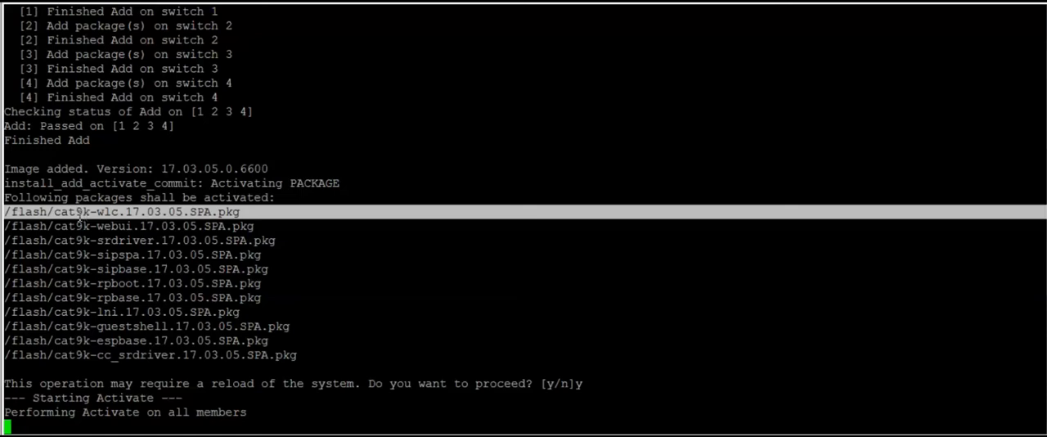
mouse_move(164, 243)
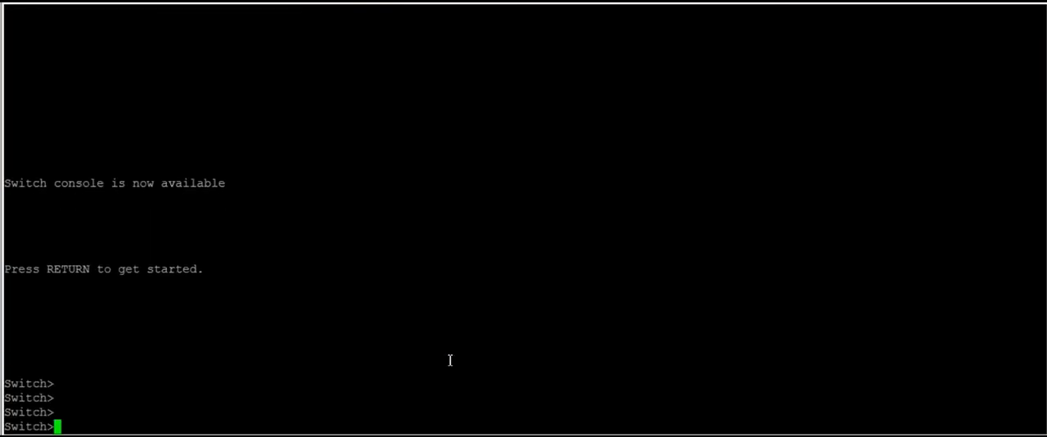
Enter enable mode, confirm the members show 17.03.05, and save the configuration with 'write'.
type("ena")
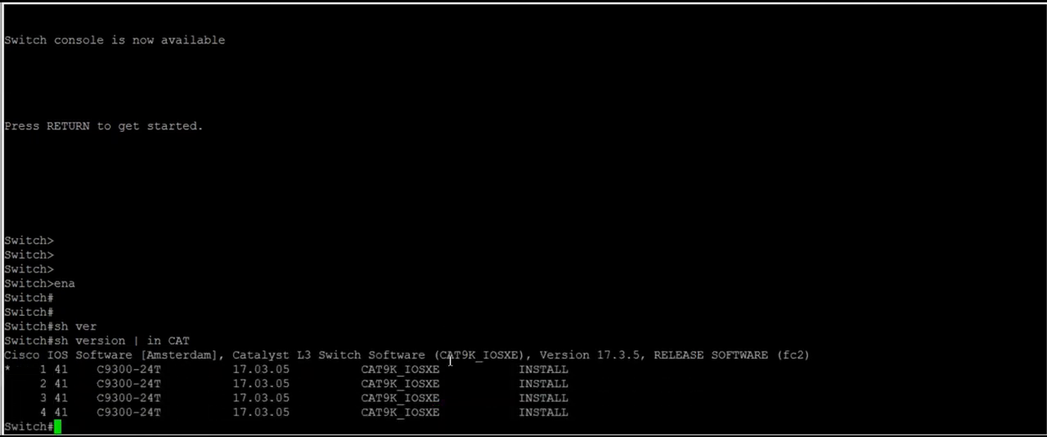
double_click(260, 370)
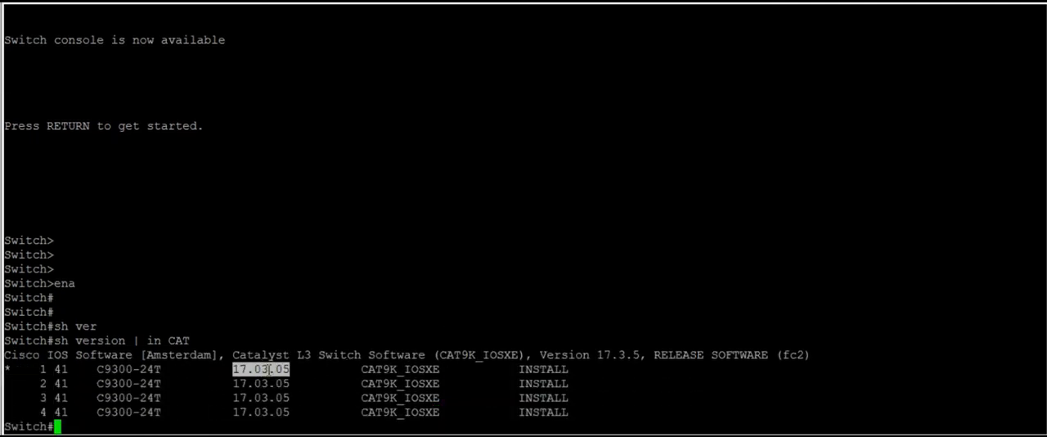
mouse_move(293, 324)
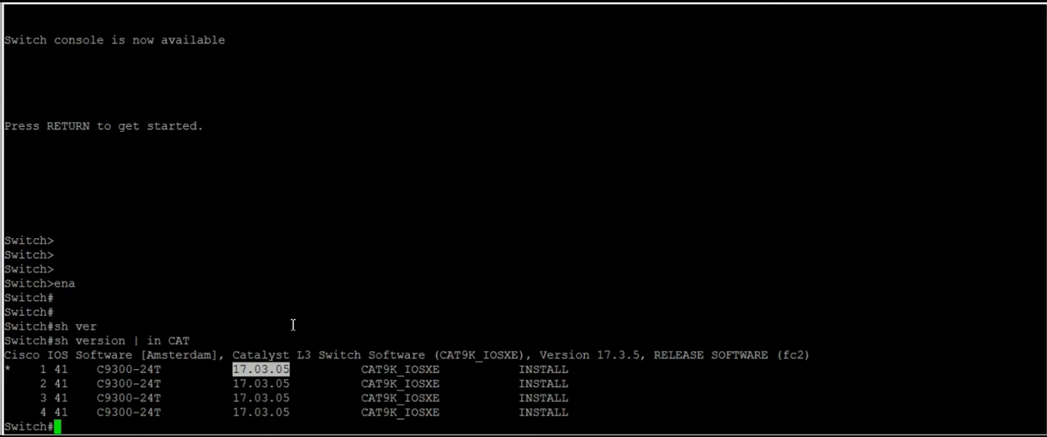
type("sh")
type("wr")
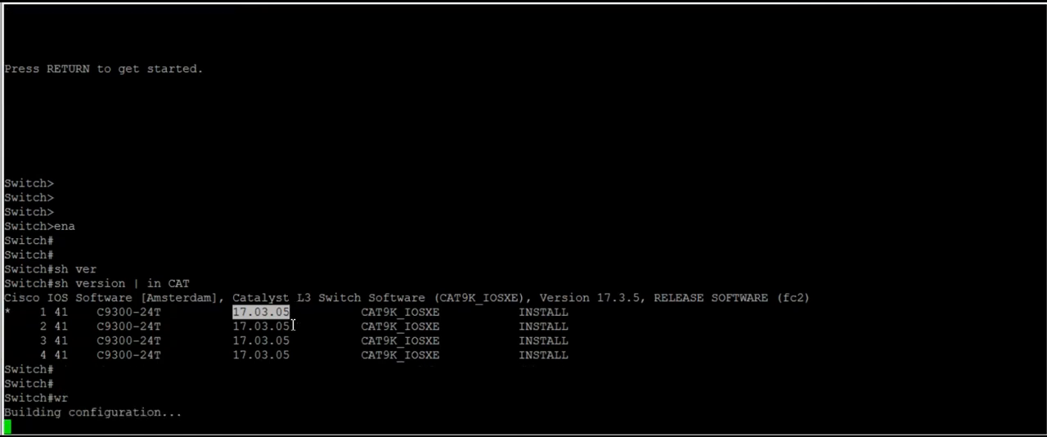
key("Return")
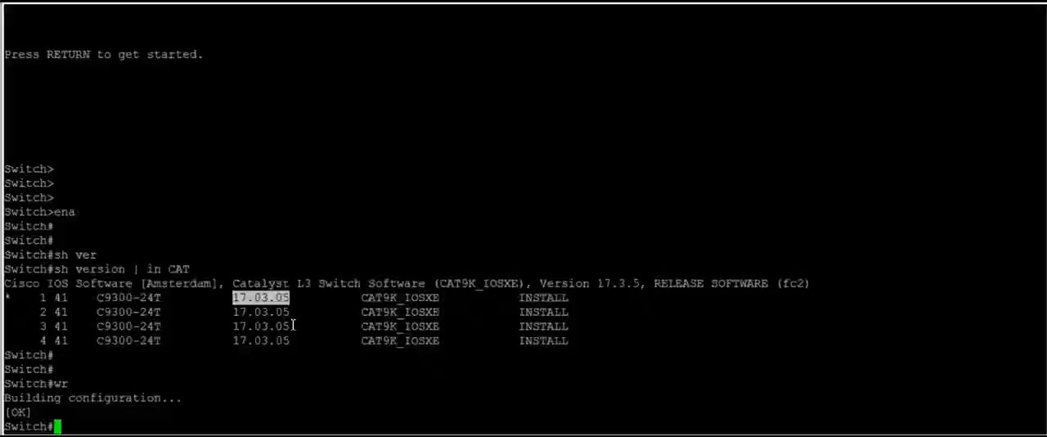